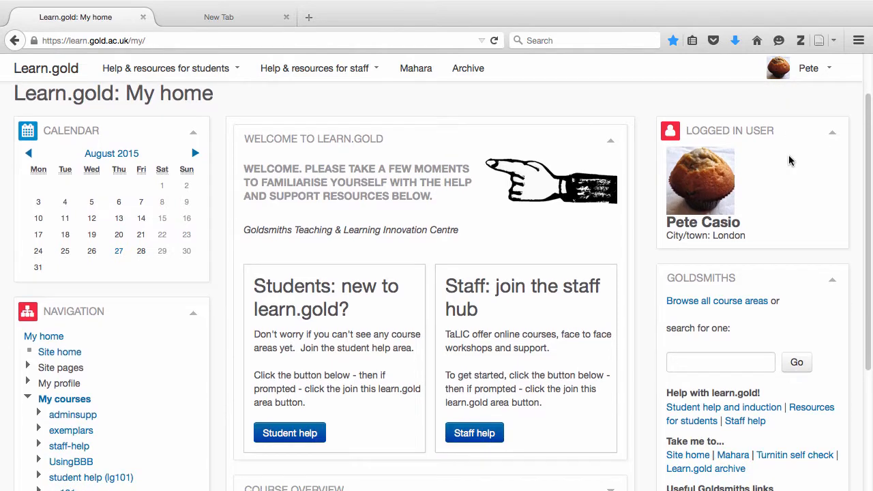
Scroll down the My home page to reach Site home in the Navigation block.
scroll("down", 3)
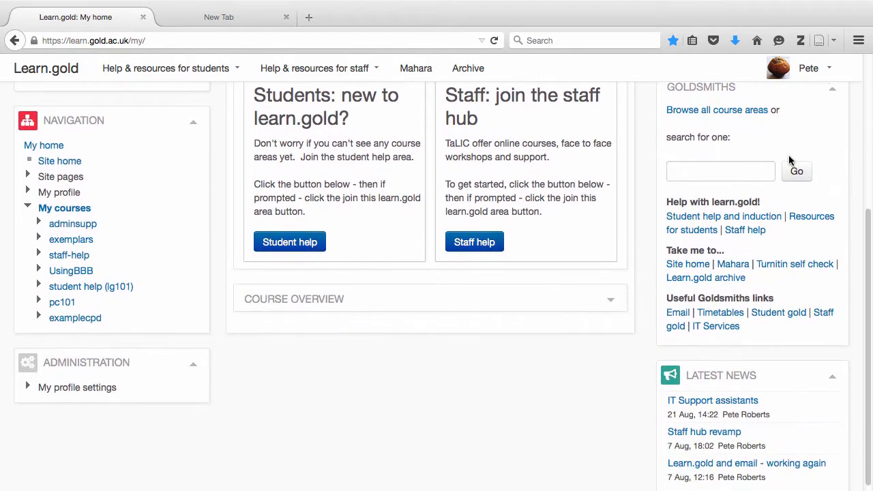
scroll("down", 3)
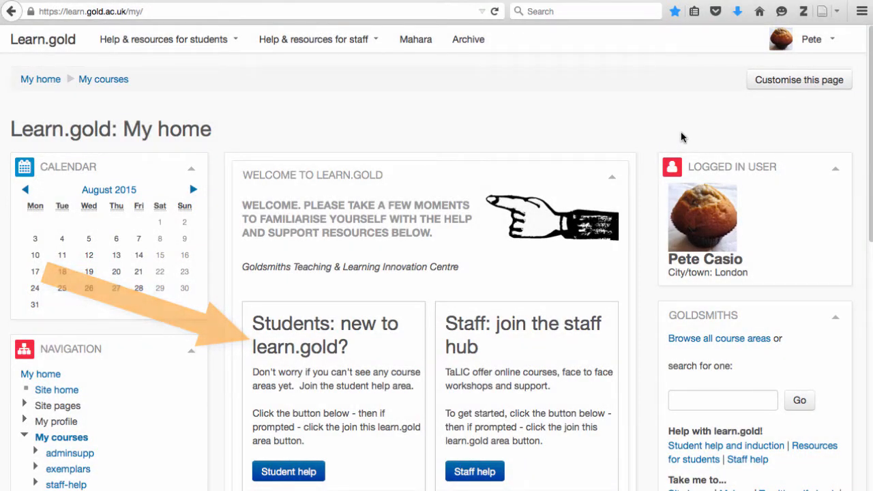
scroll("down", 3)
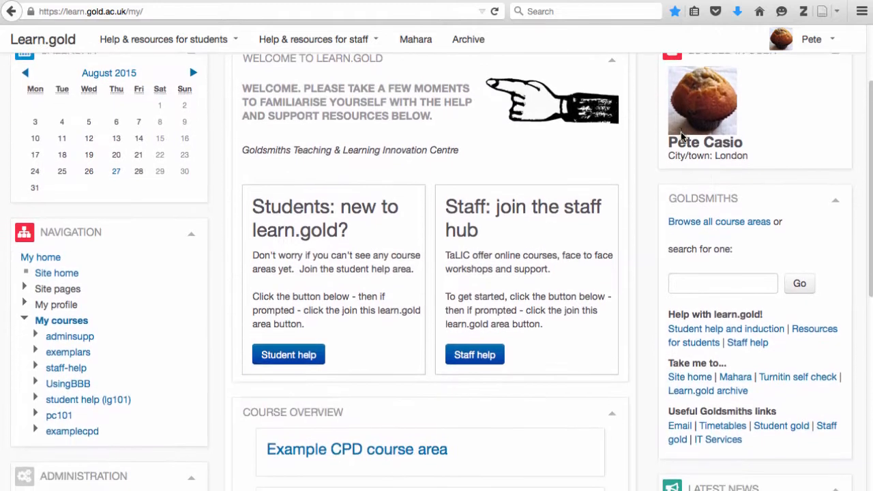
scroll("down", 3)
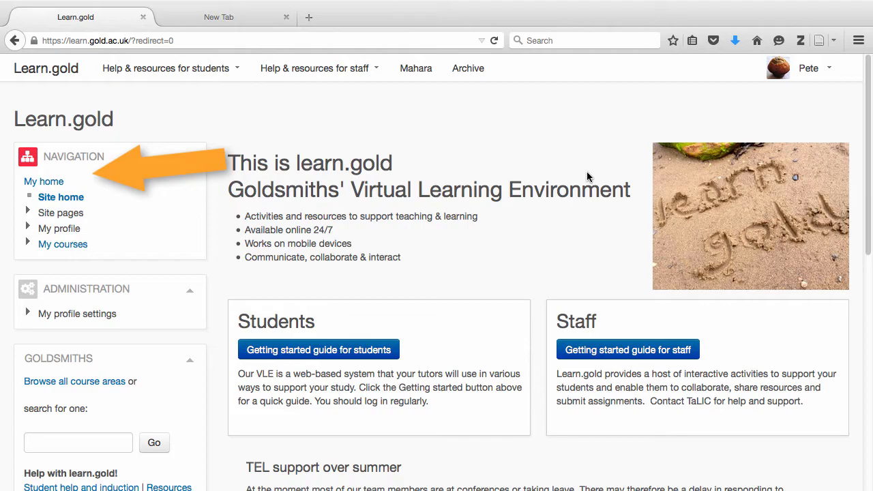
Go back to the My home dashboard and its welcome area's student help section.
left_click(44, 181)
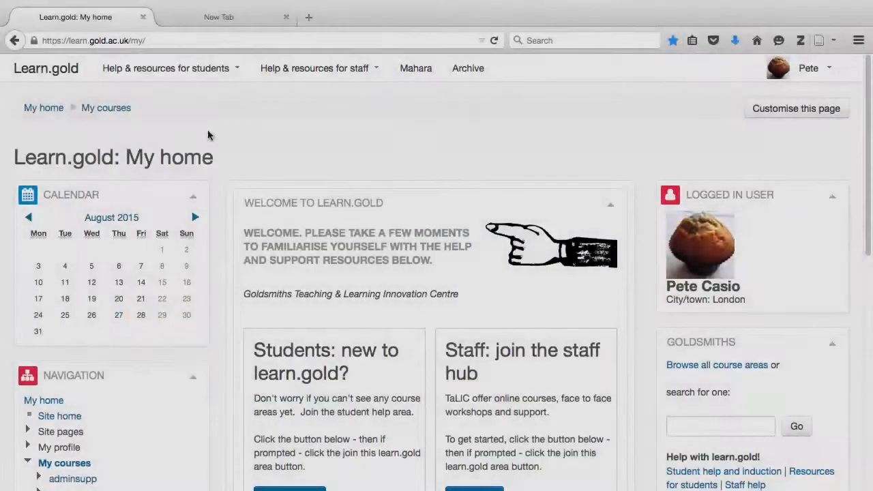
left_click(165, 67)
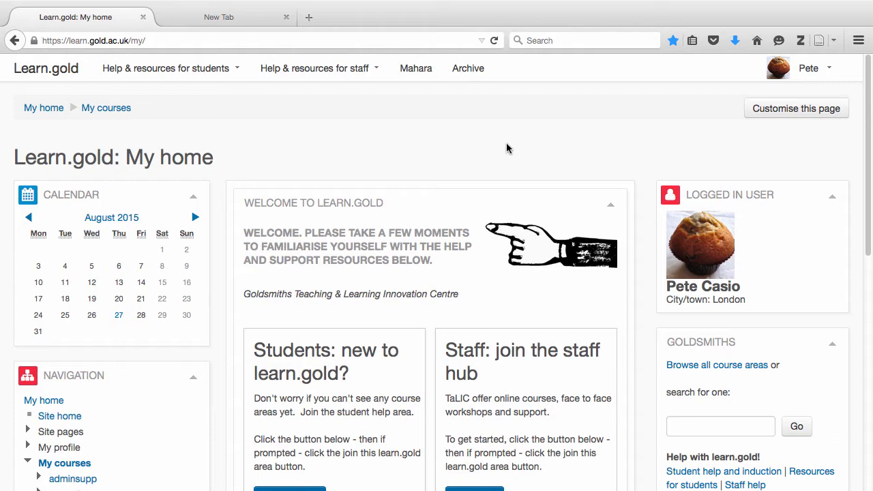
left_click(809, 68)
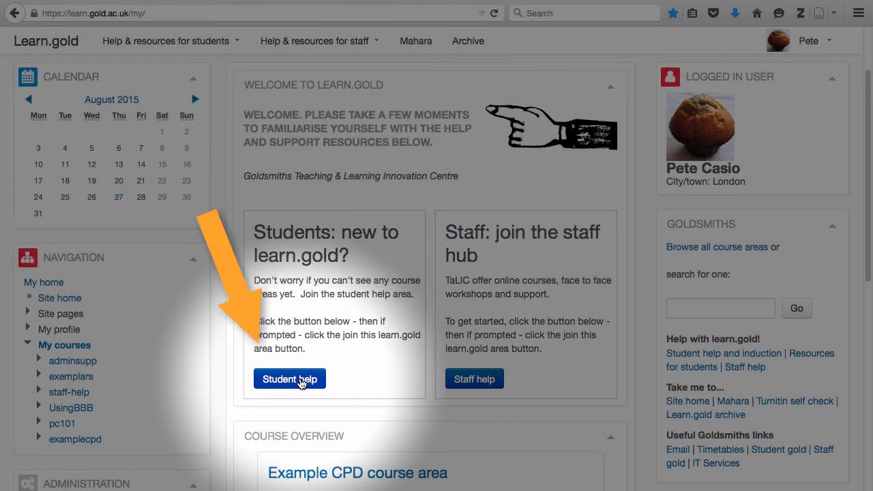
Join the Student help with learn.gold area via self enrolment, no key needed.
left_click(290, 378)
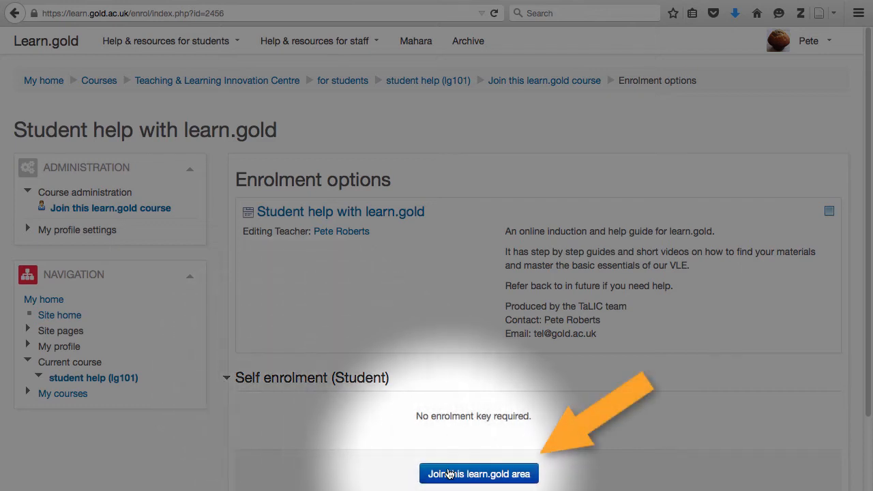
left_click(478, 475)
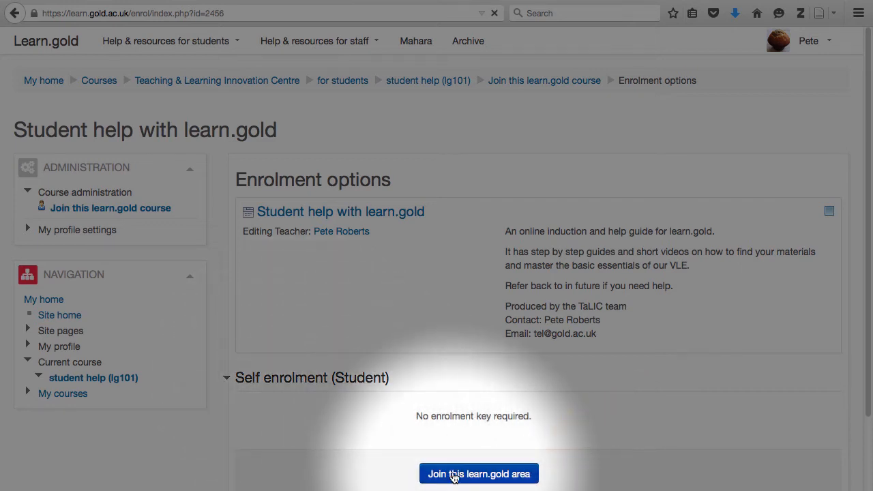